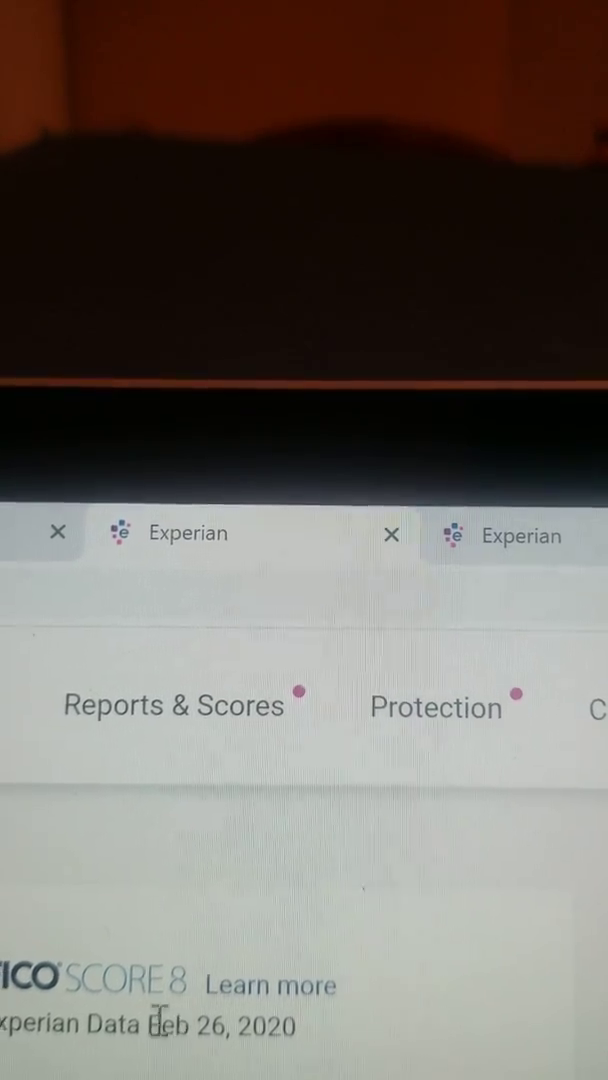
# Step: Navigate to the credit reports section and bring up the printable full report
pyautogui.click(172, 704)
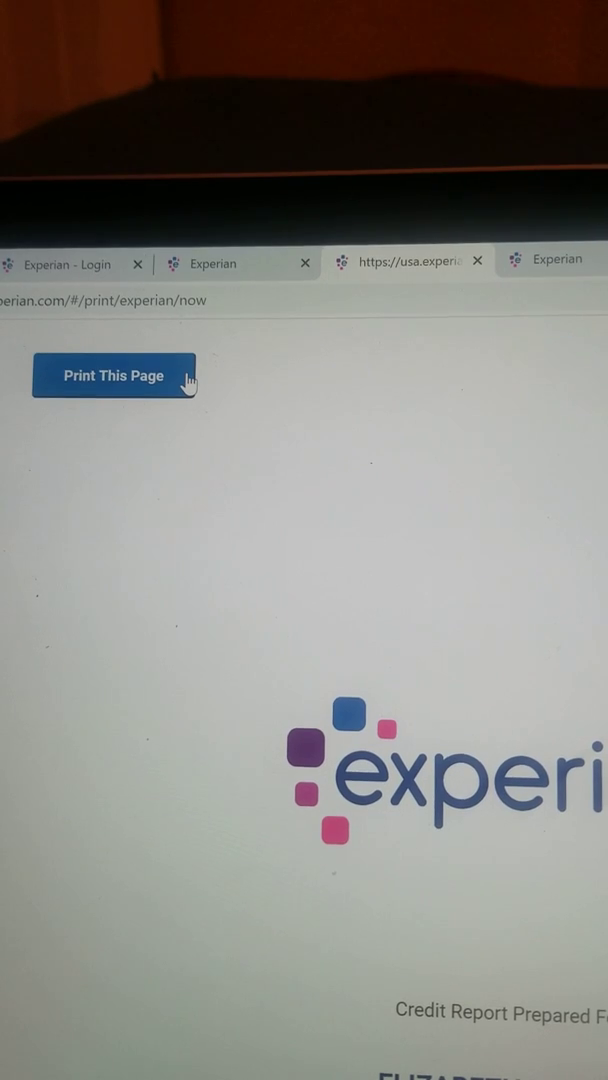
# Step: Send the printable credit report to Chrome's print dialog via Print This Page
pyautogui.click(112, 376)
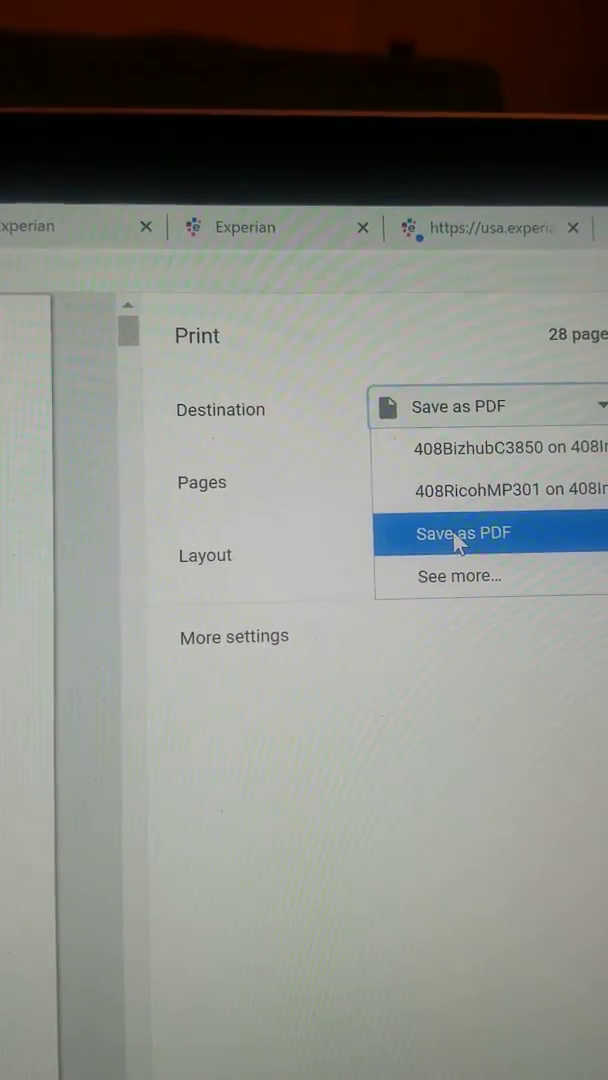
# Step: Set the print destination to Save as PDF for all 28 portrait pages
pyautogui.click(464, 532)
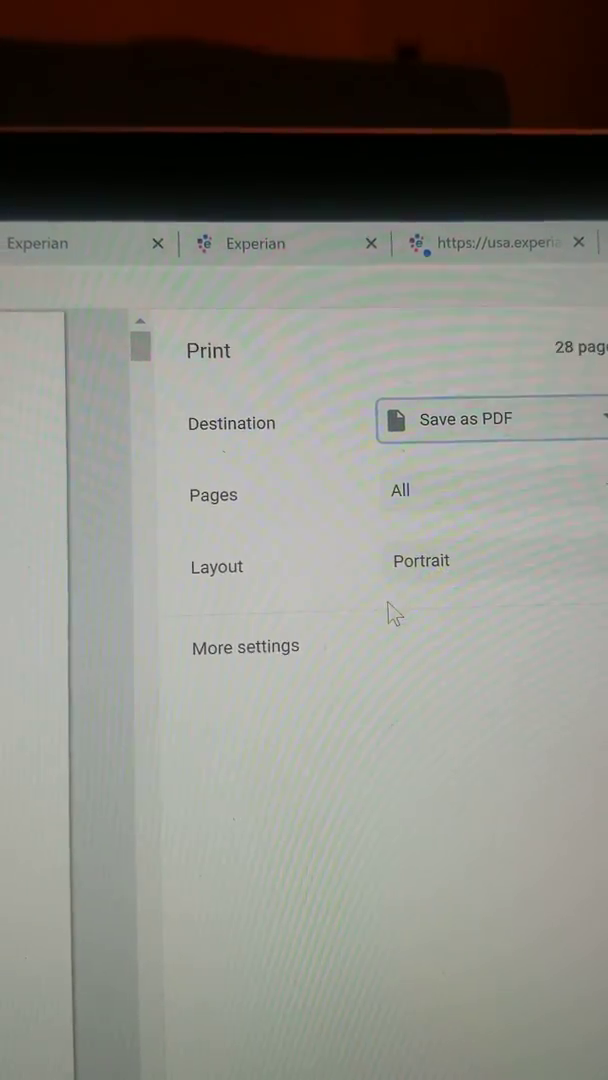